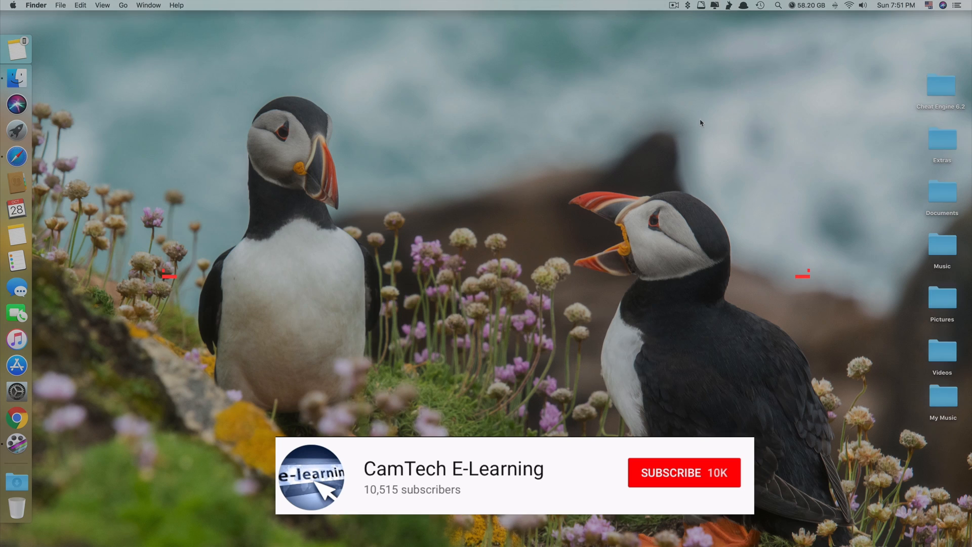
Launch Safari from the Dock and reach the UrbanFonts free fonts page.
click(683, 473)
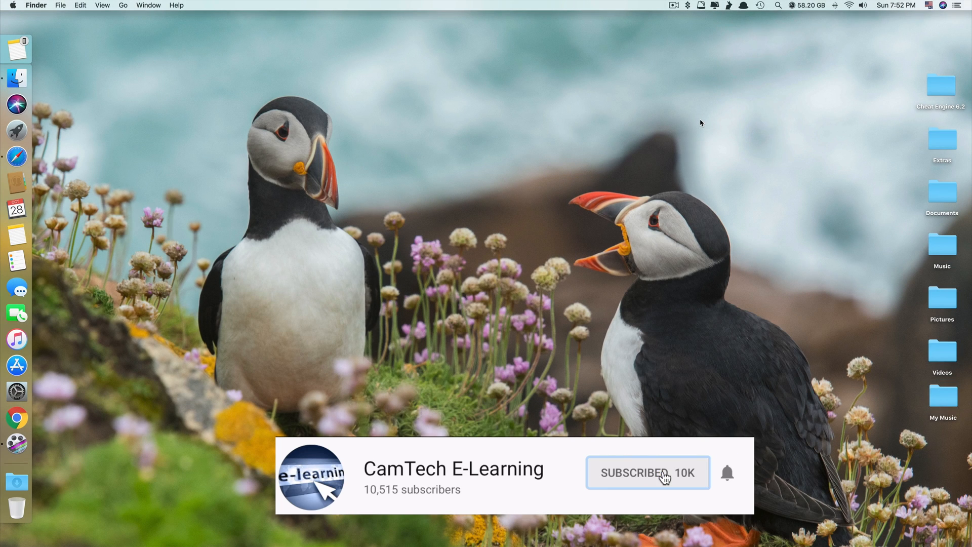
click(727, 473)
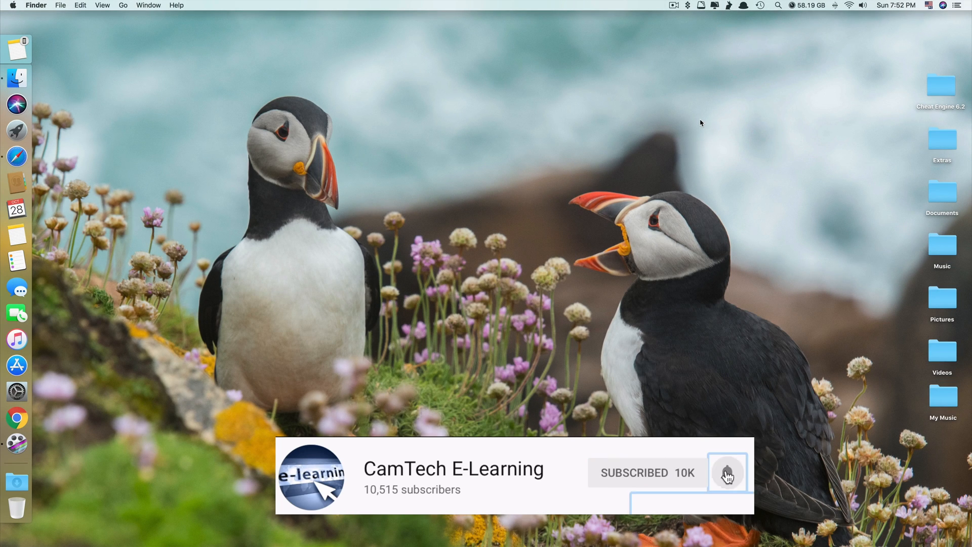
click(727, 473)
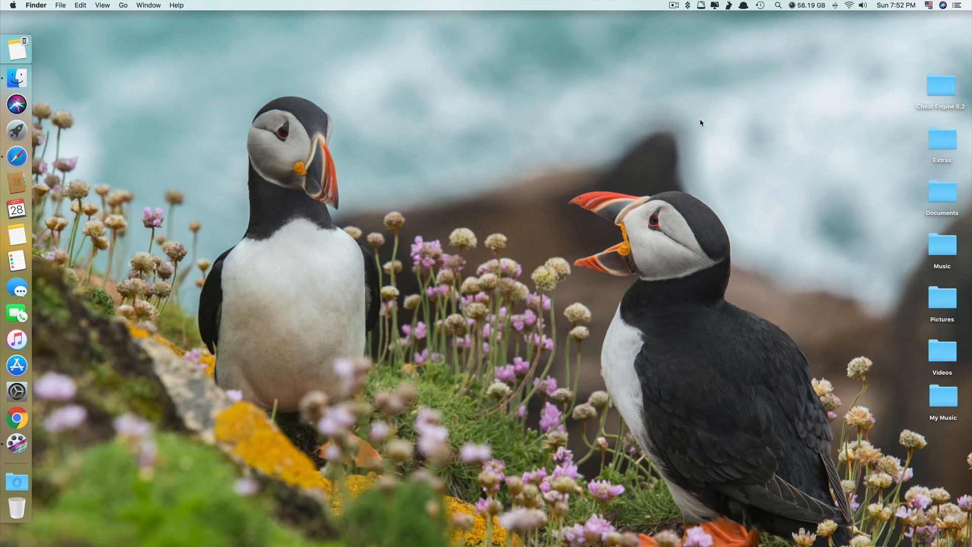
click(17, 416)
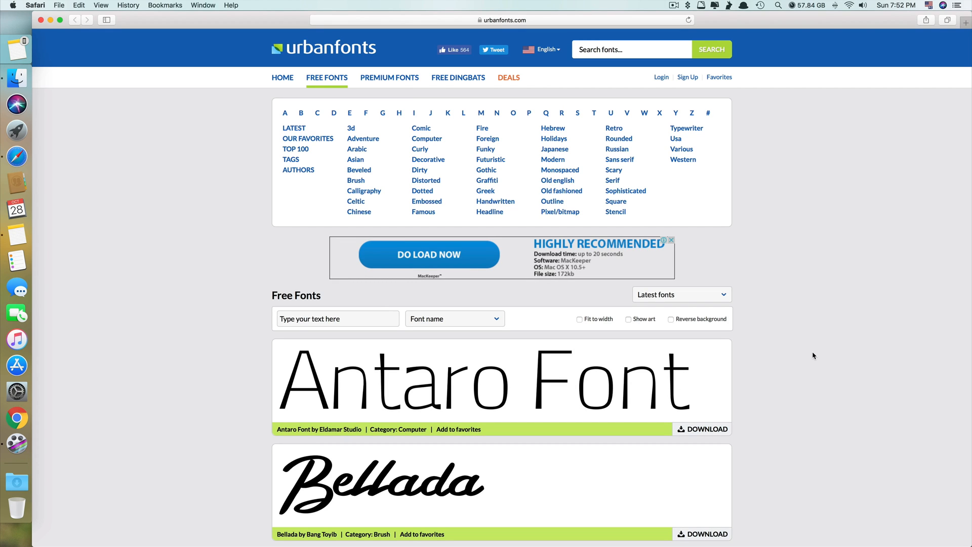
Browse the Latest fonts list, viewing Antaro Font, Bellada and Genghis Khan.
scroll(down, 3)
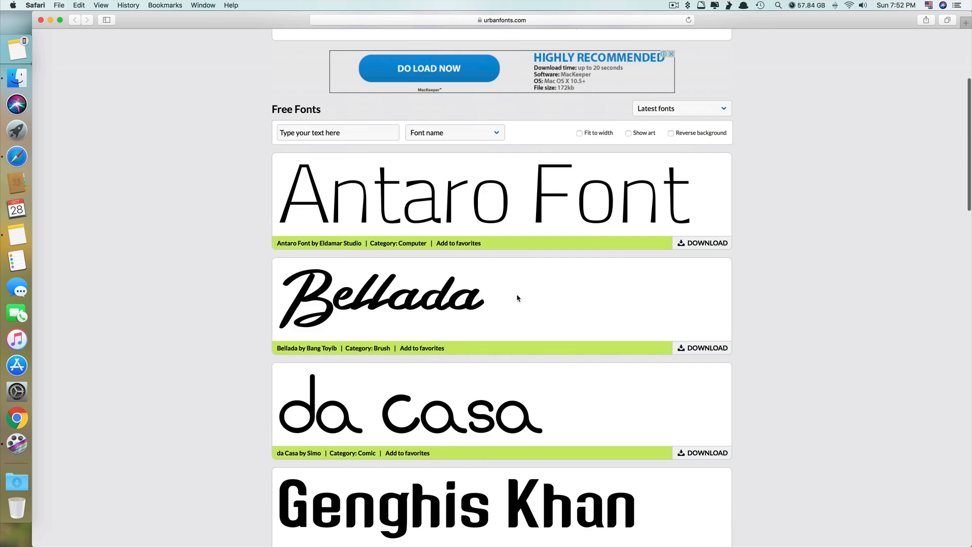
scroll(down, 3)
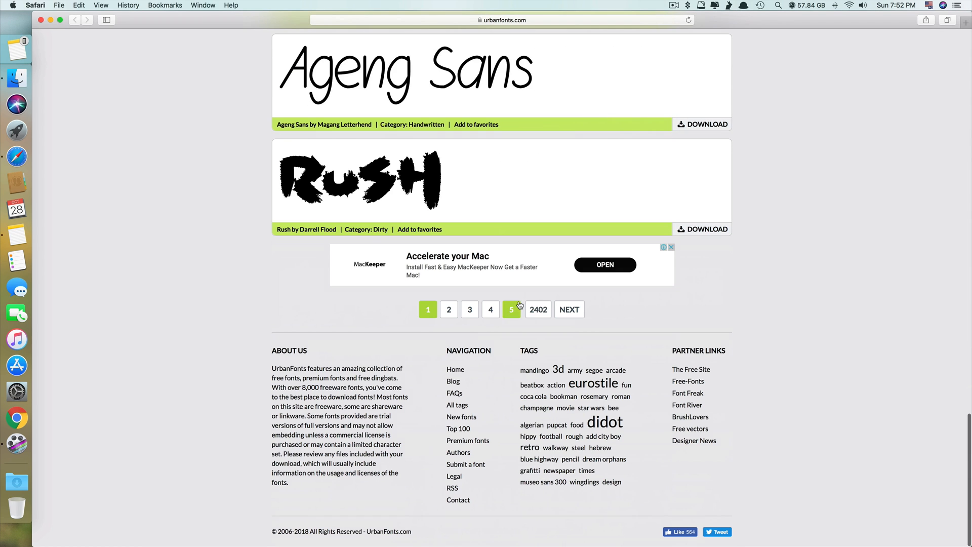
mouse_move(621, 404)
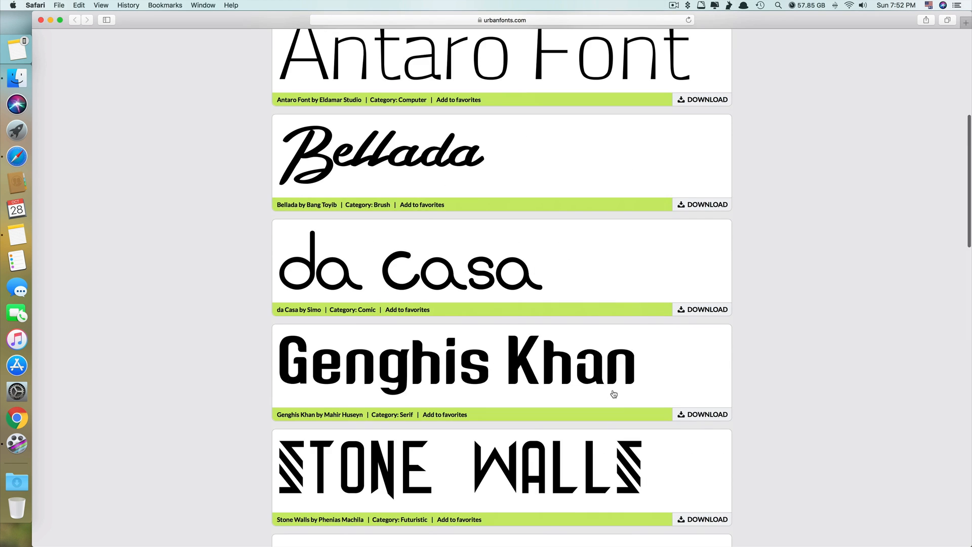
scroll(up, 3)
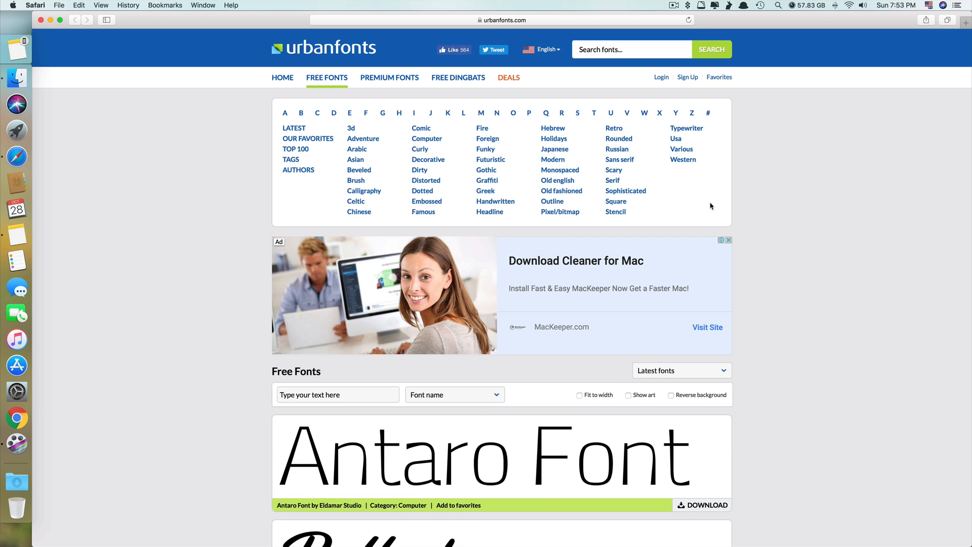
mouse_move(772, 249)
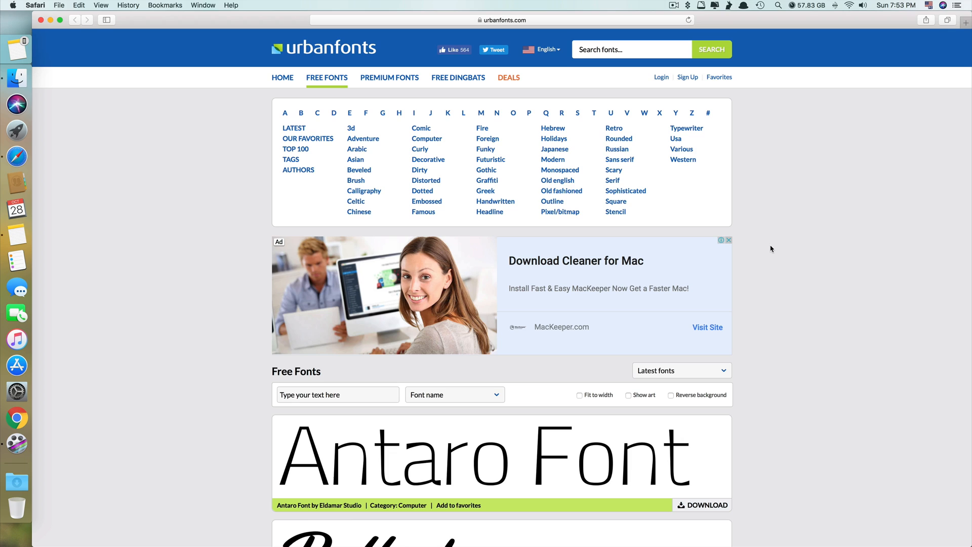
mouse_move(771, 250)
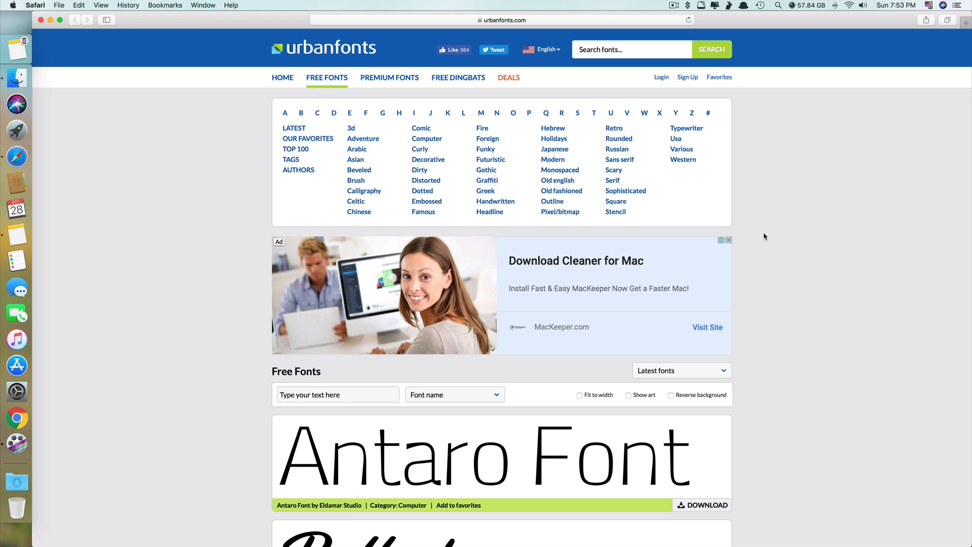
mouse_move(758, 235)
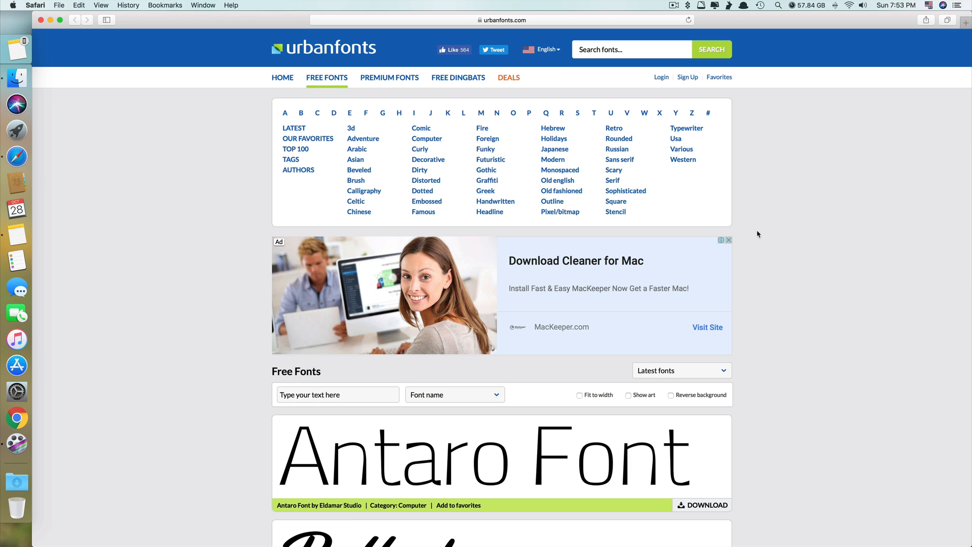
mouse_move(592, 261)
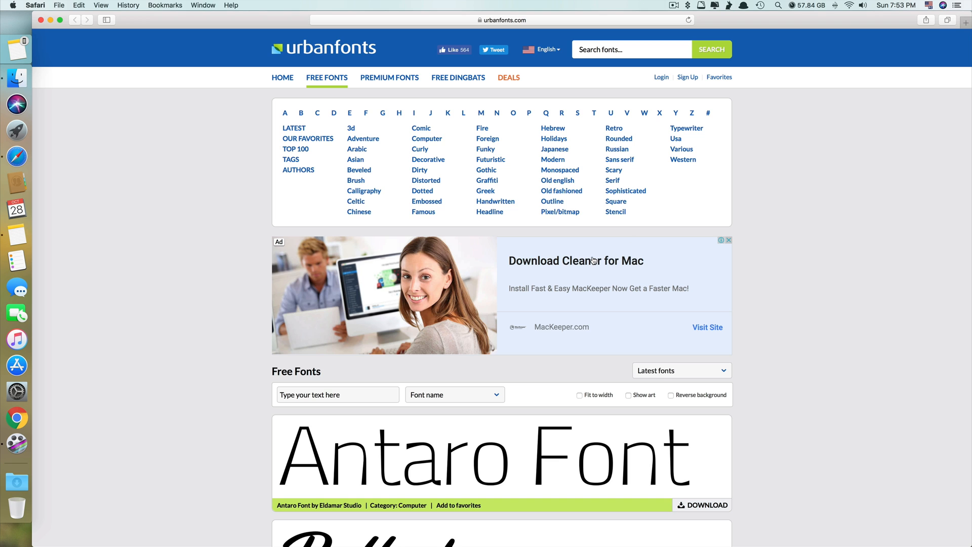
scroll(down, 3)
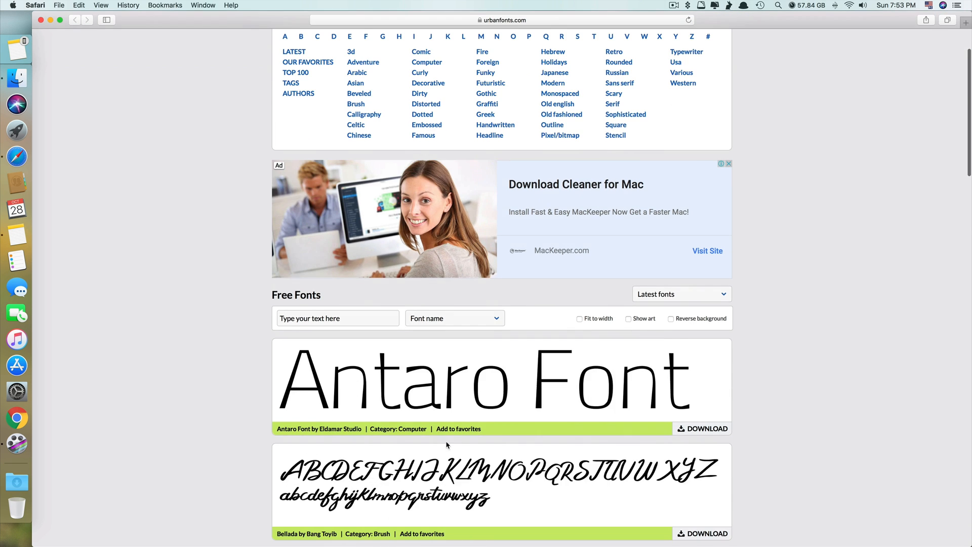
scroll(down, 3)
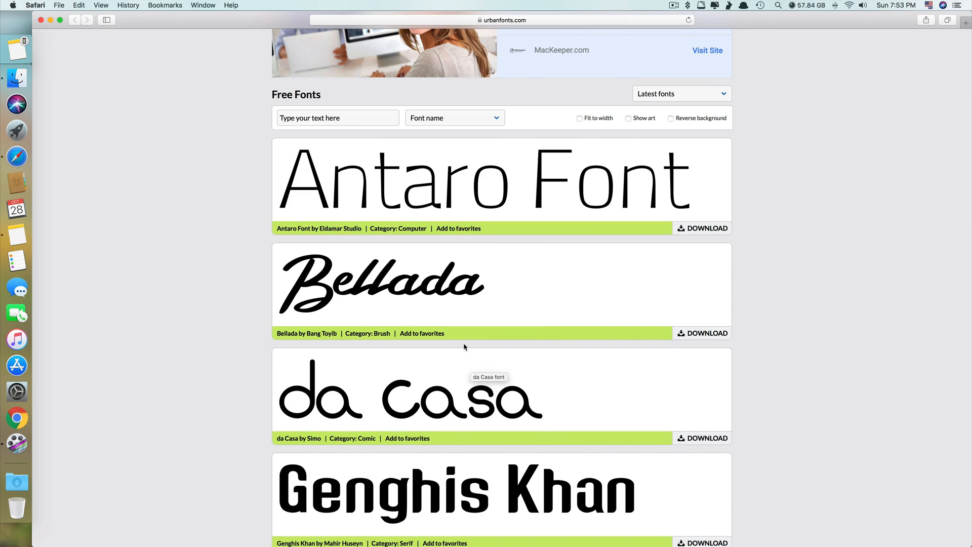
mouse_move(484, 329)
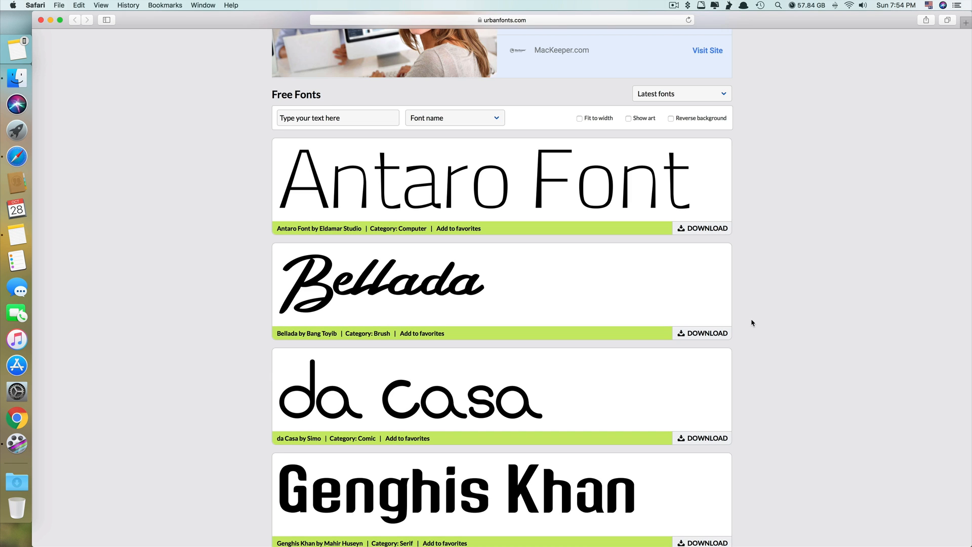
mouse_move(635, 303)
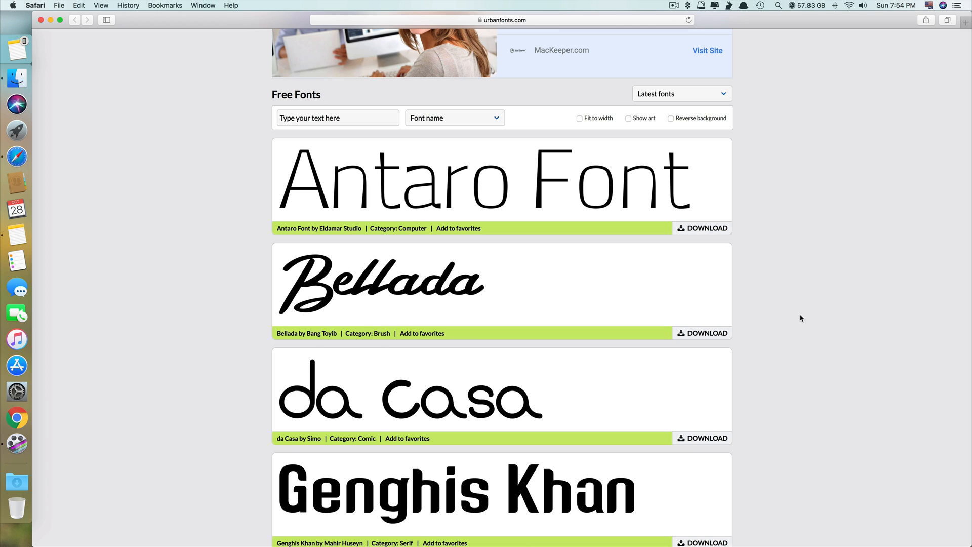
Go to page 2 of the listings and download the Stardust Adventure font.
scroll(down, 3)
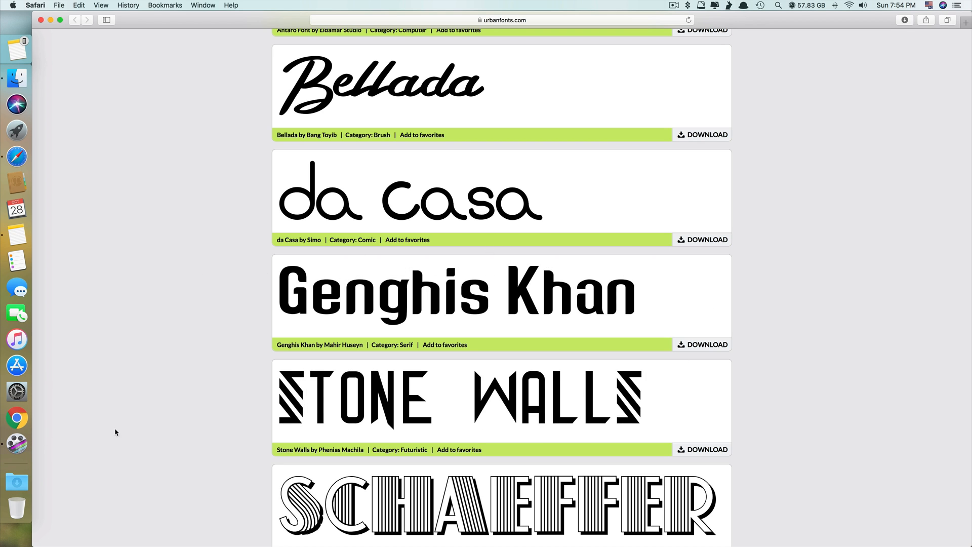
scroll(down, 3)
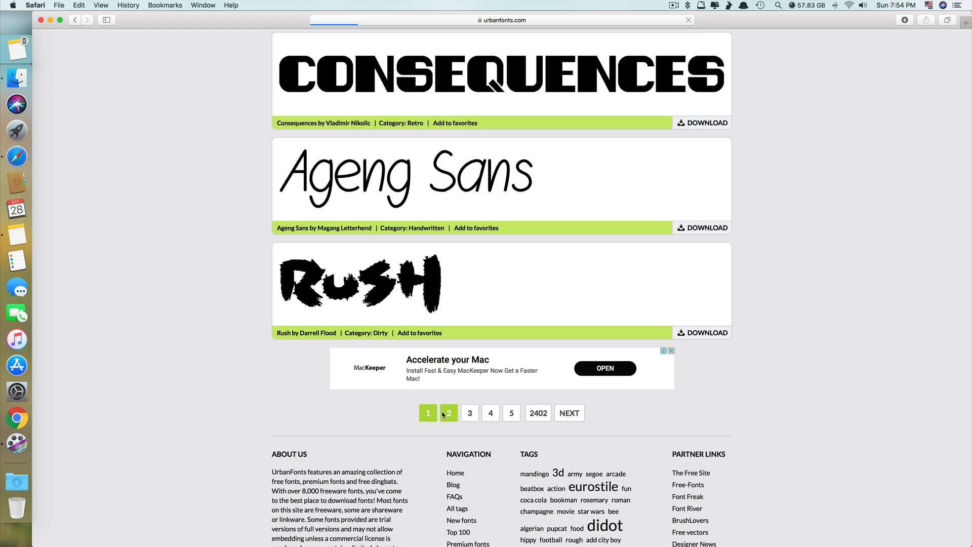
click(447, 413)
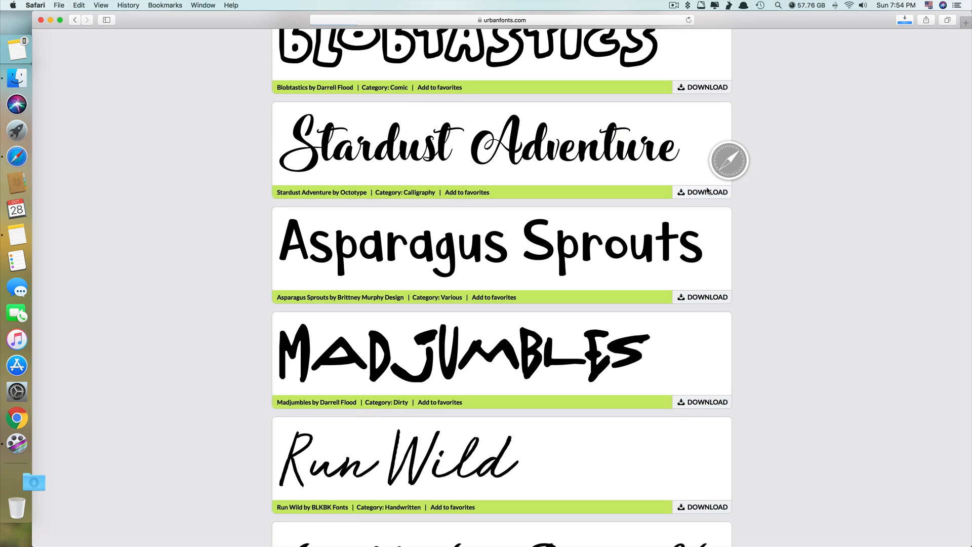
click(706, 192)
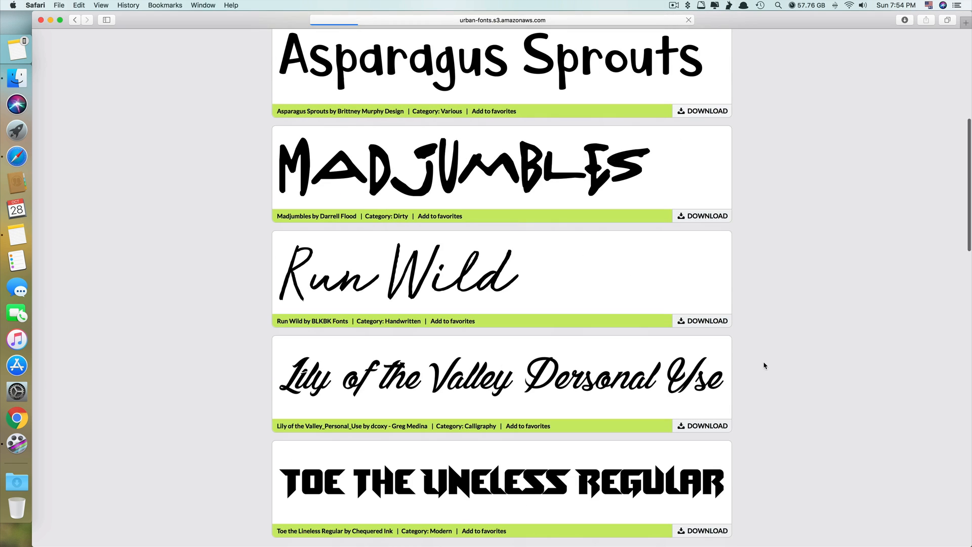
scroll(down, 3)
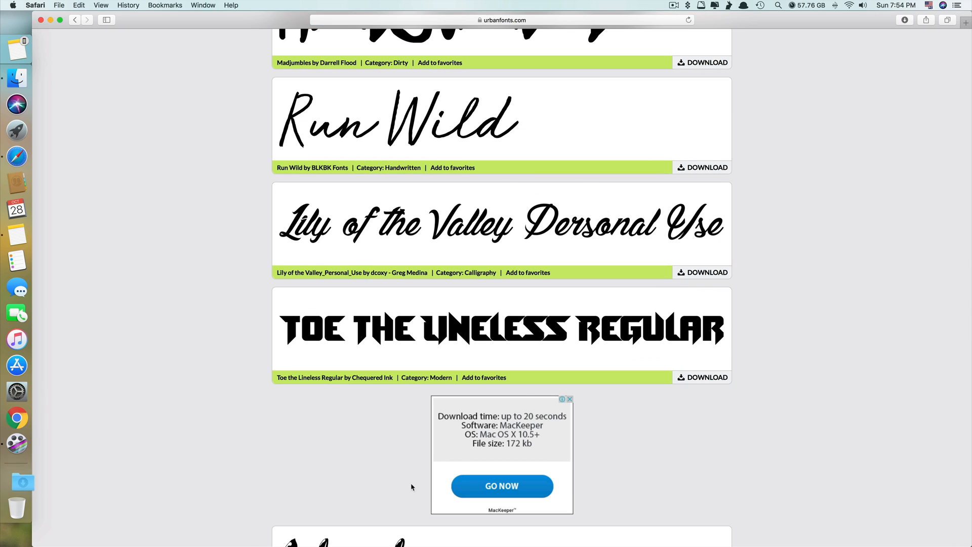
mouse_move(208, 181)
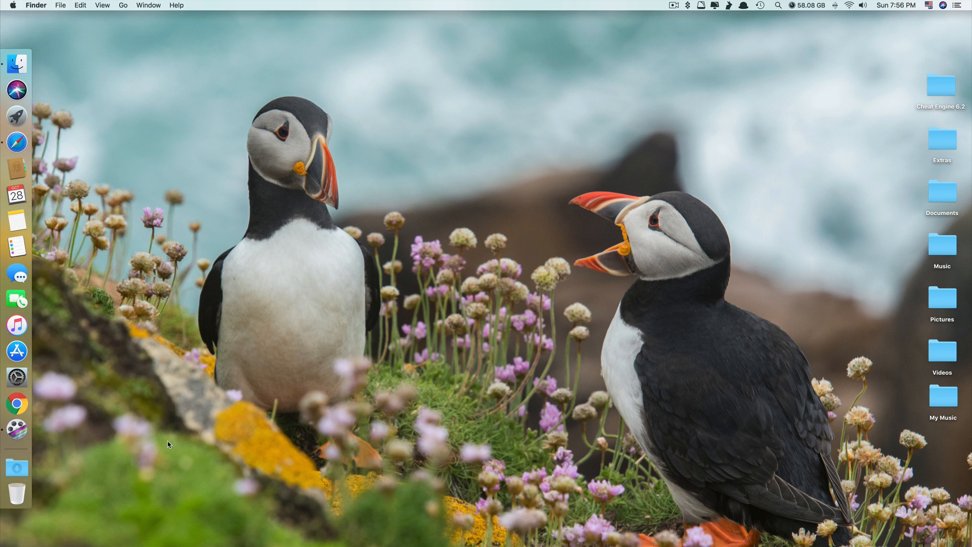
Group the four downloaded font zips into a new Fonts folder and enter it.
click(18, 466)
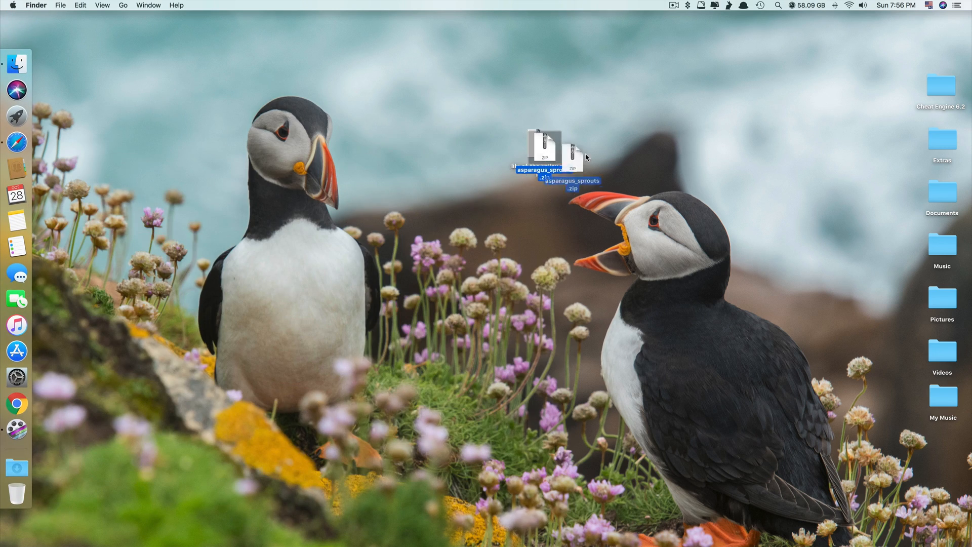
click(16, 466)
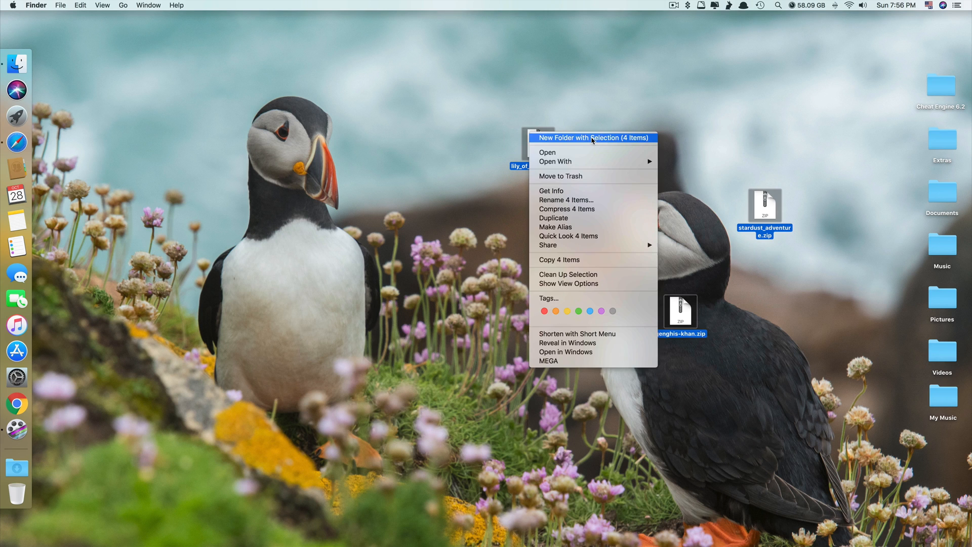
click(580, 138)
text(Fonts)
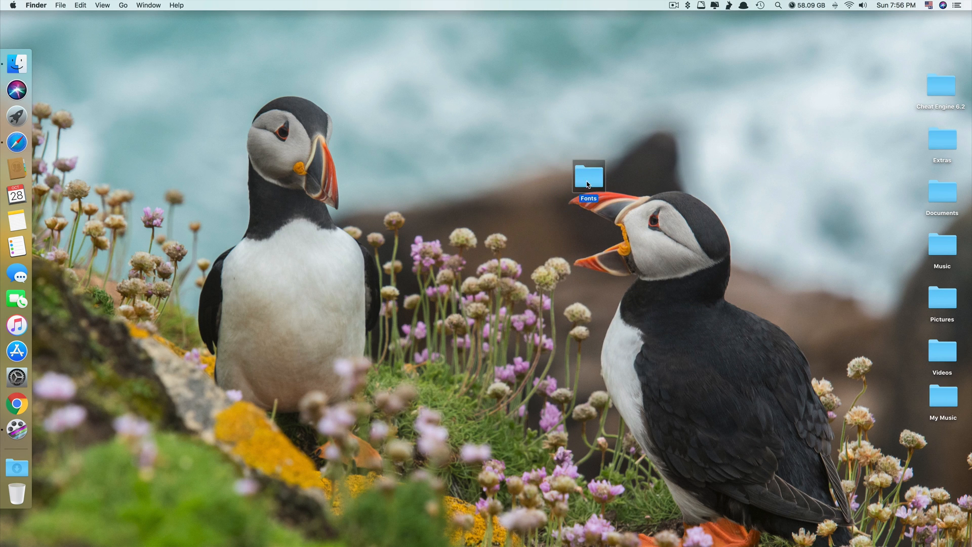
double_click(587, 177)
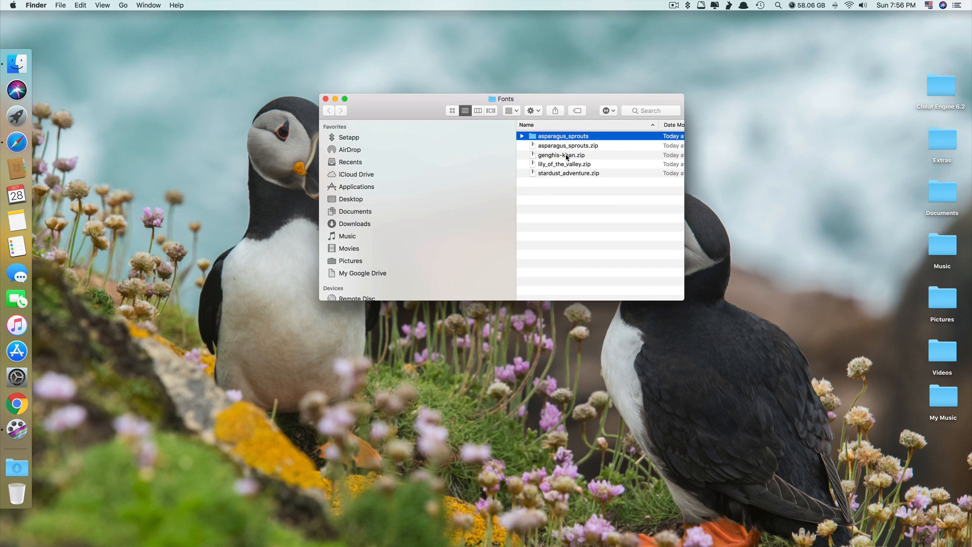
Extract the archives, expand asparagus_sprouts and view the Asparagus Sprouts readme in TextEdit.
double_click(559, 155)
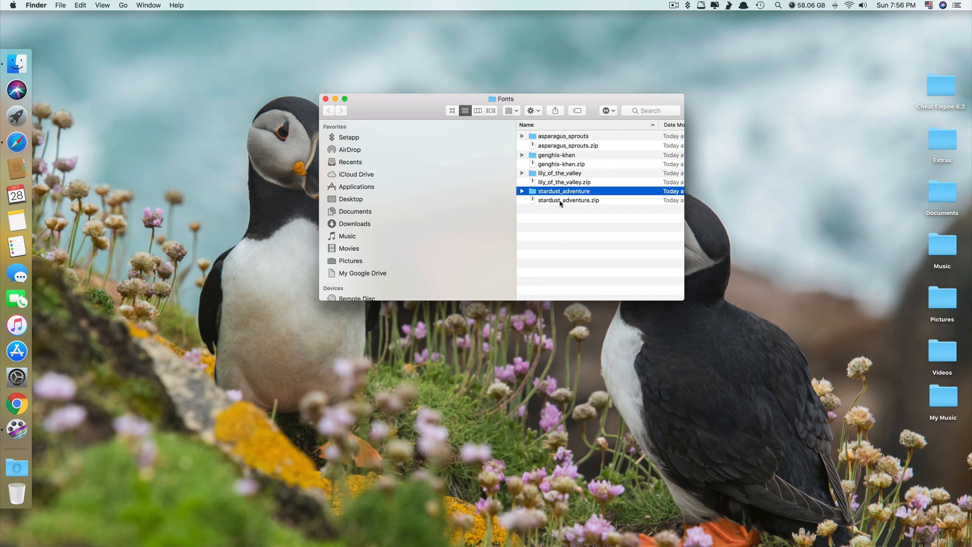
click(567, 199)
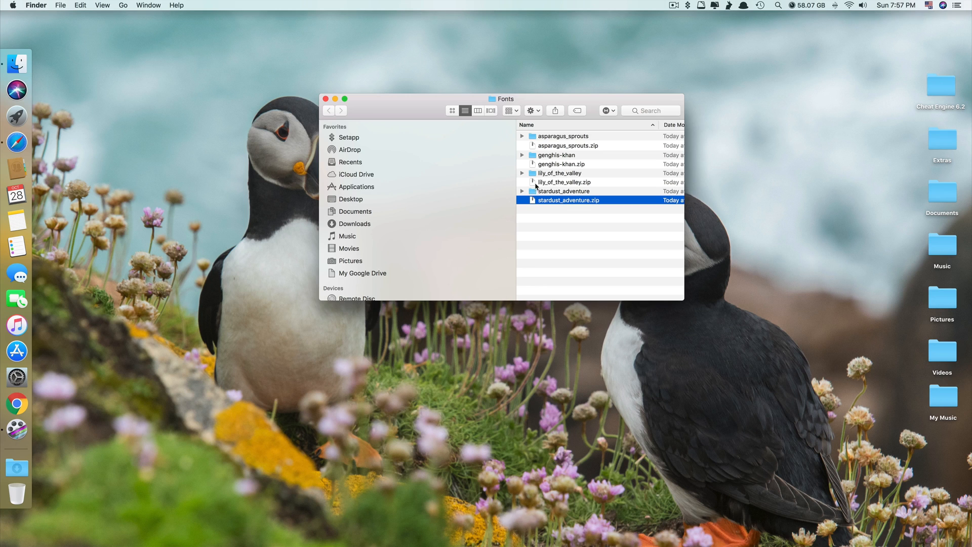
click(564, 164)
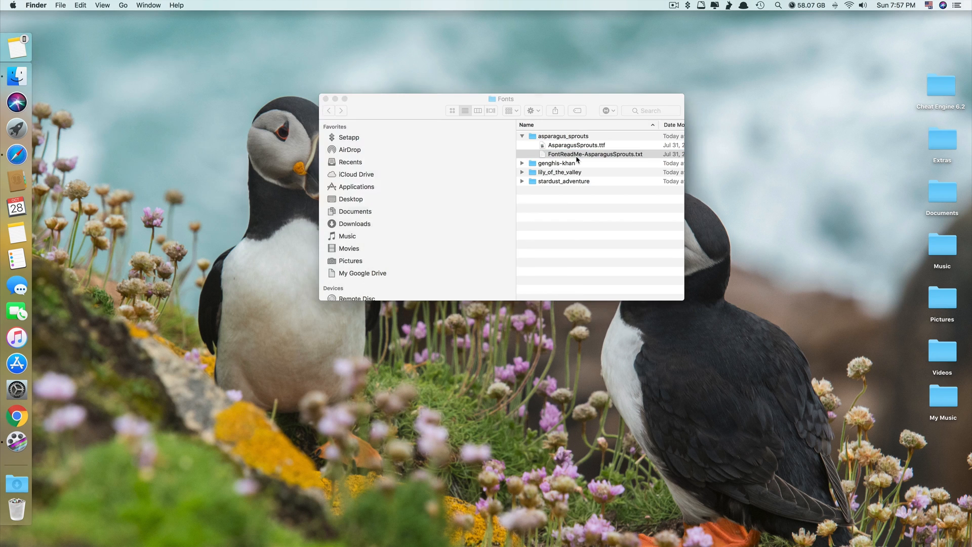
double_click(595, 154)
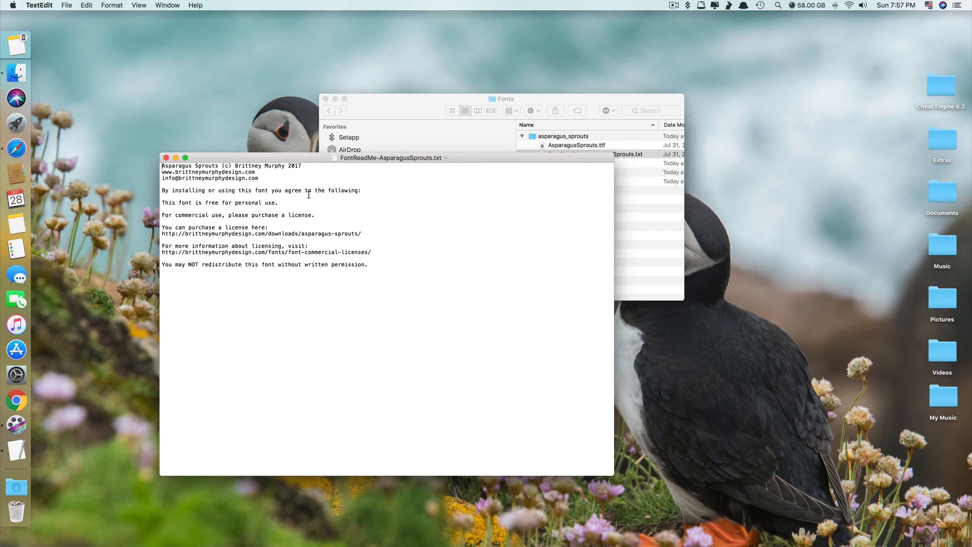
mouse_move(275, 203)
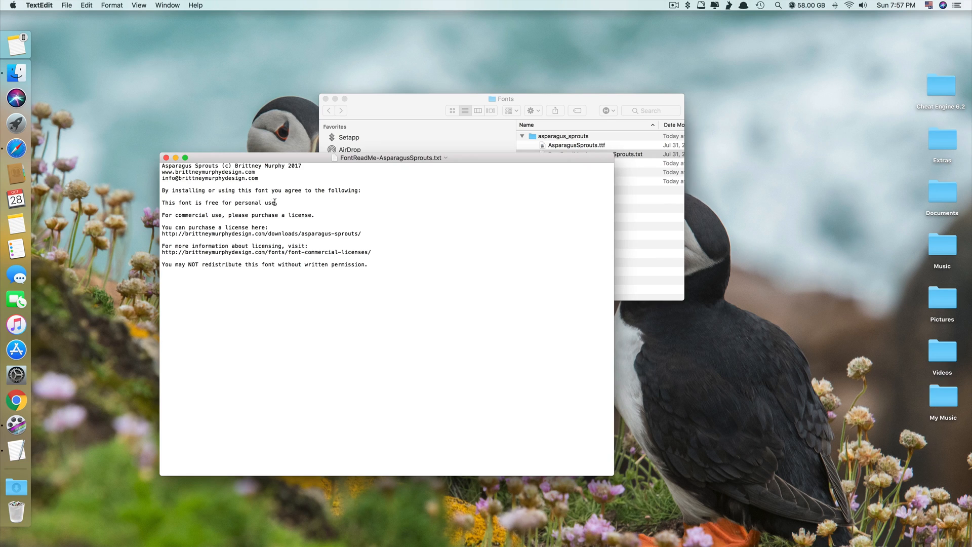
triple_click(219, 202)
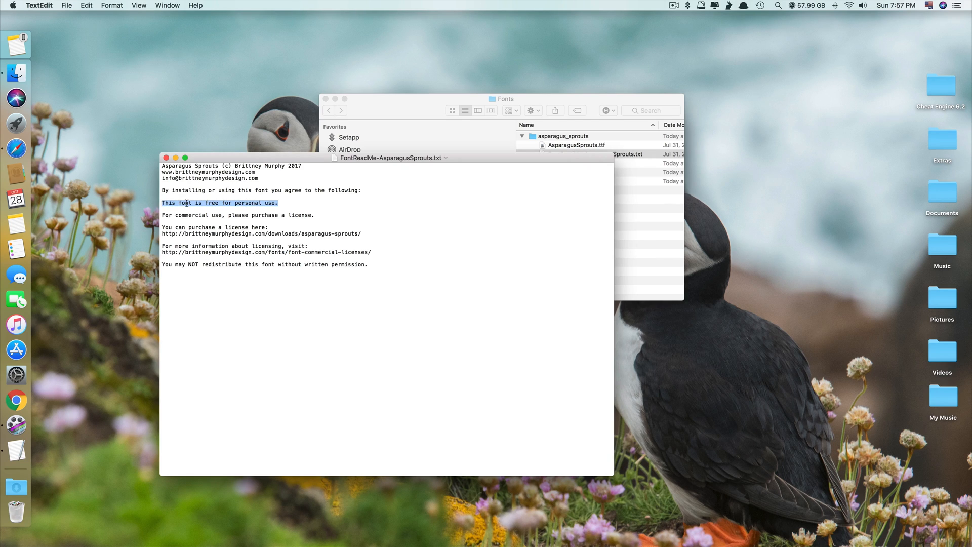
triple_click(237, 215)
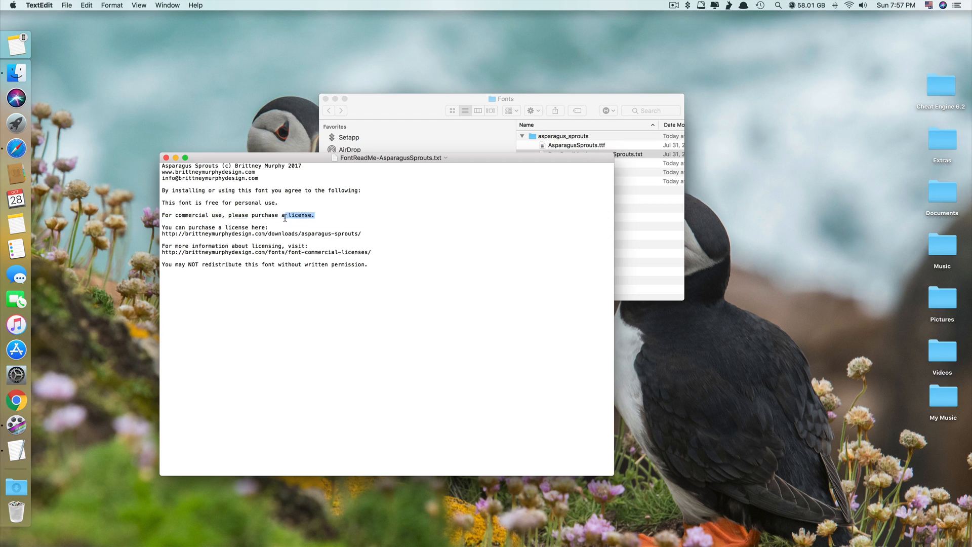
click(228, 215)
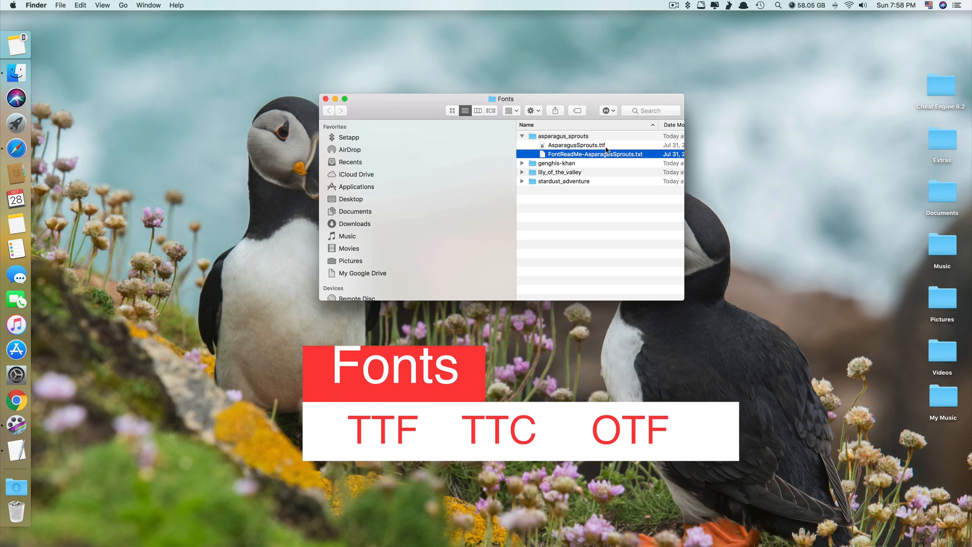
mouse_move(605, 145)
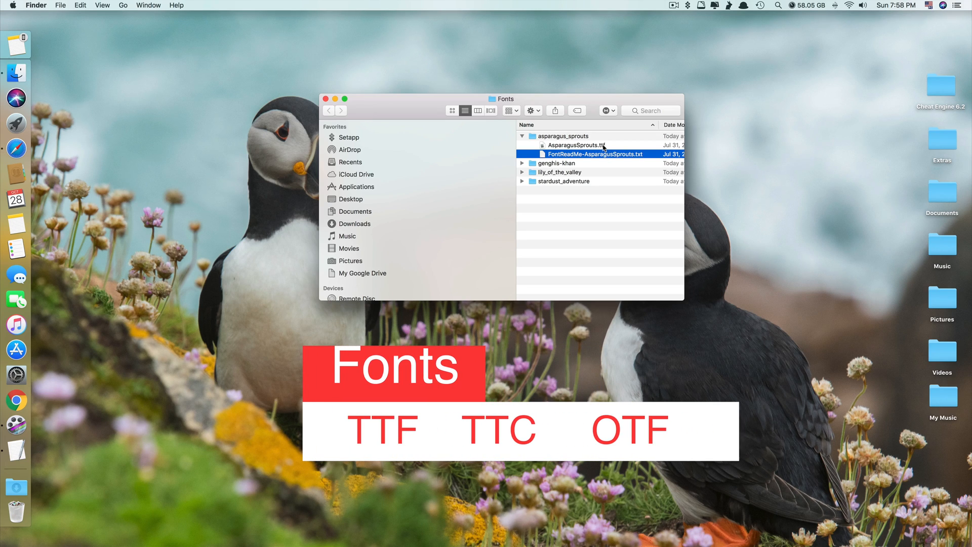
Expand the genghis-khan and lily_of_the_valley folders and pull the five font files up into Fonts.
click(576, 145)
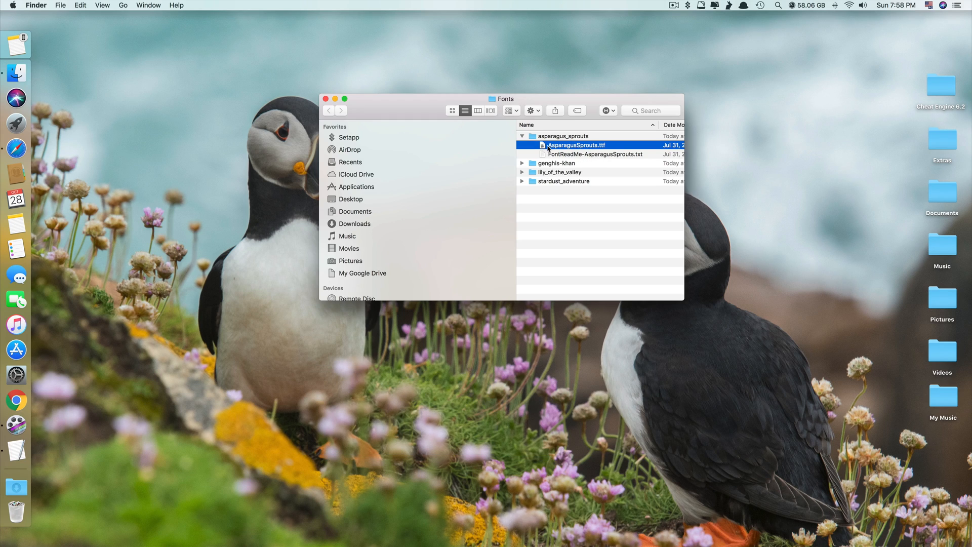
click(523, 163)
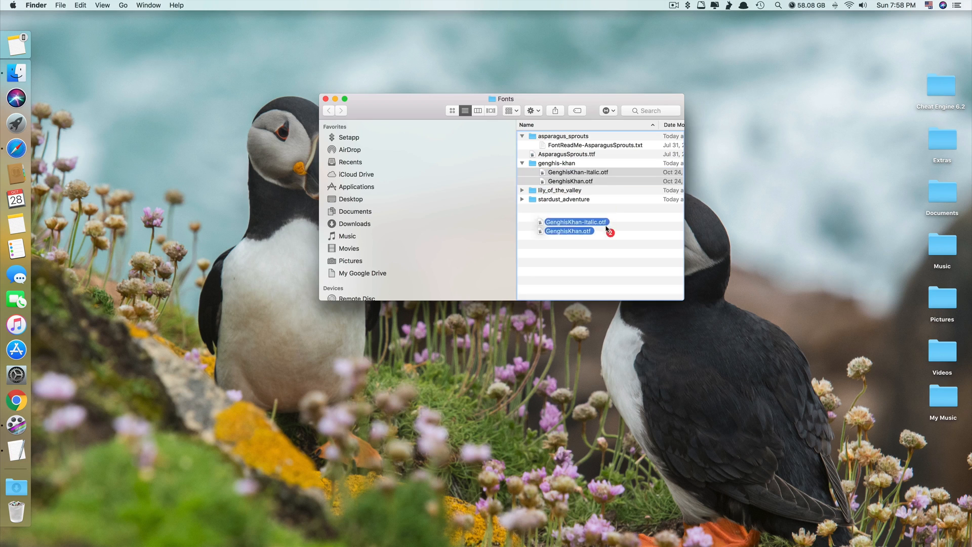
click(521, 189)
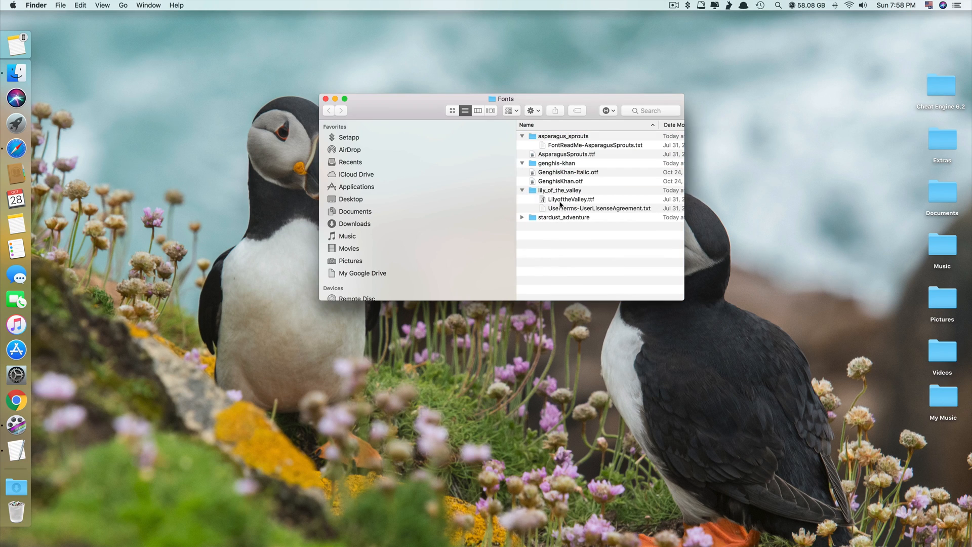
click(523, 218)
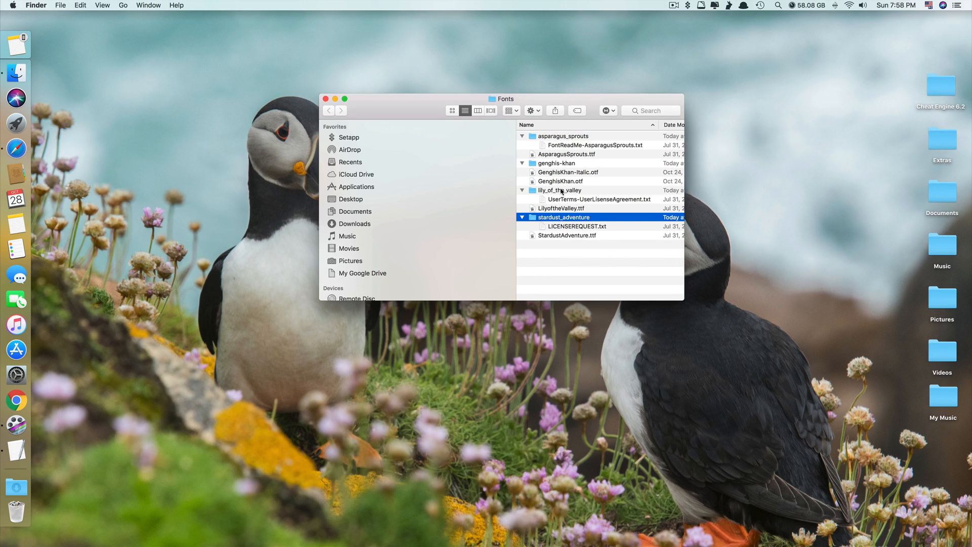
click(577, 225)
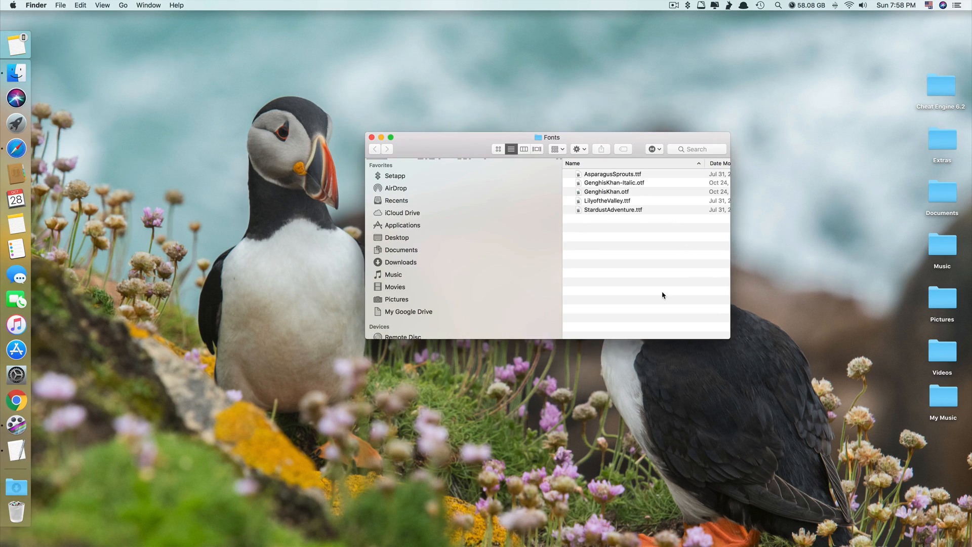
mouse_move(655, 292)
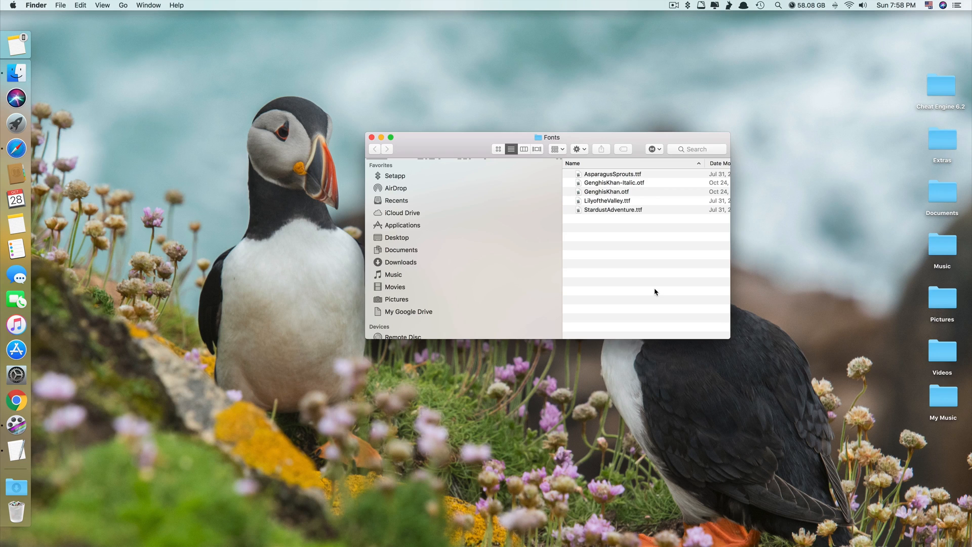
mouse_move(652, 294)
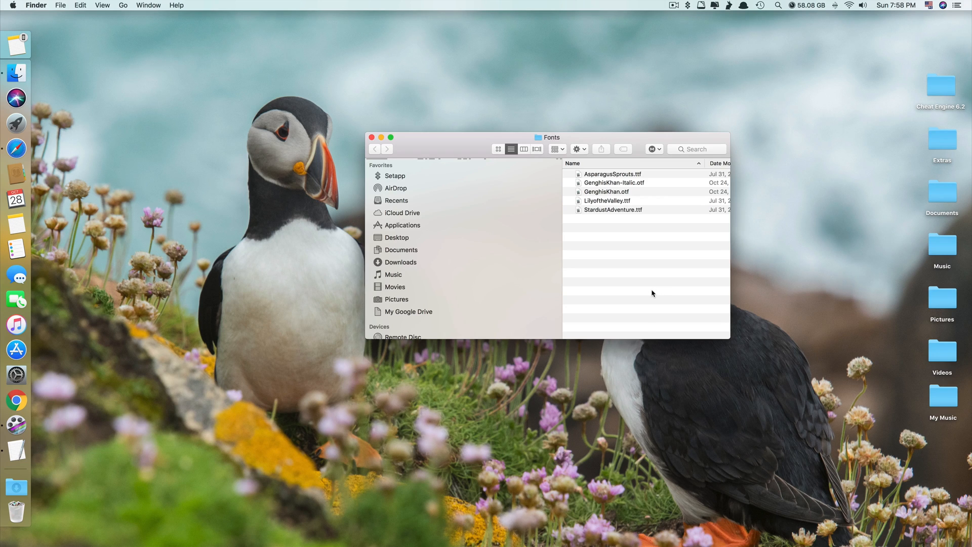
mouse_move(626, 173)
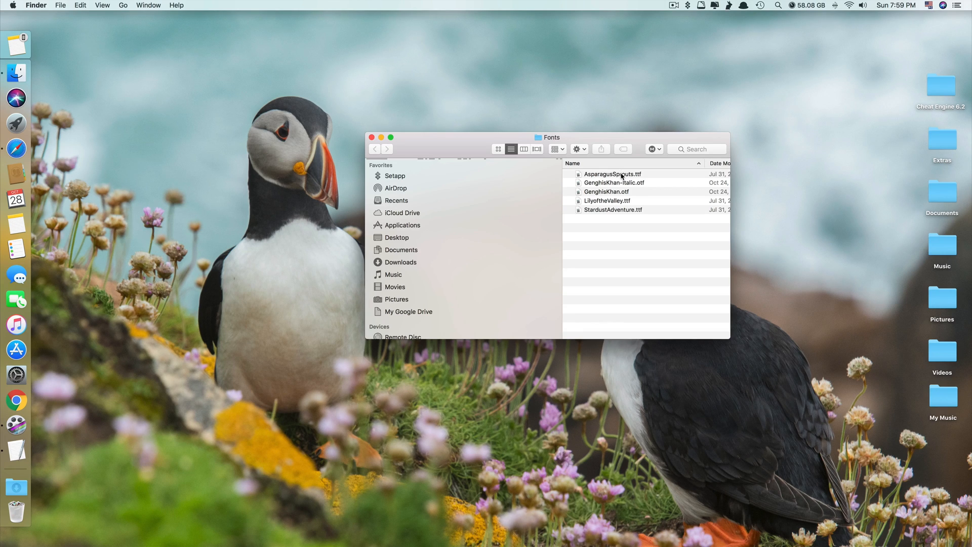
double_click(613, 173)
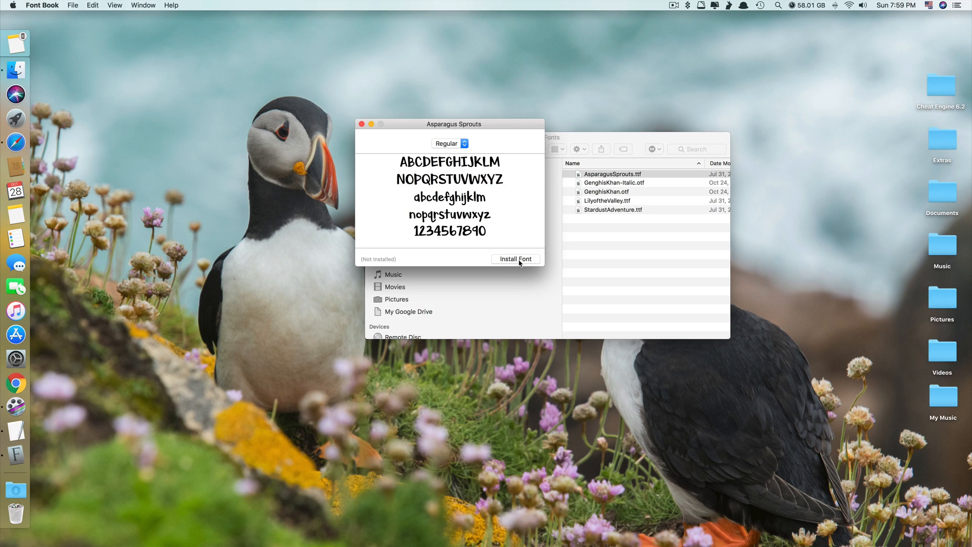
click(516, 258)
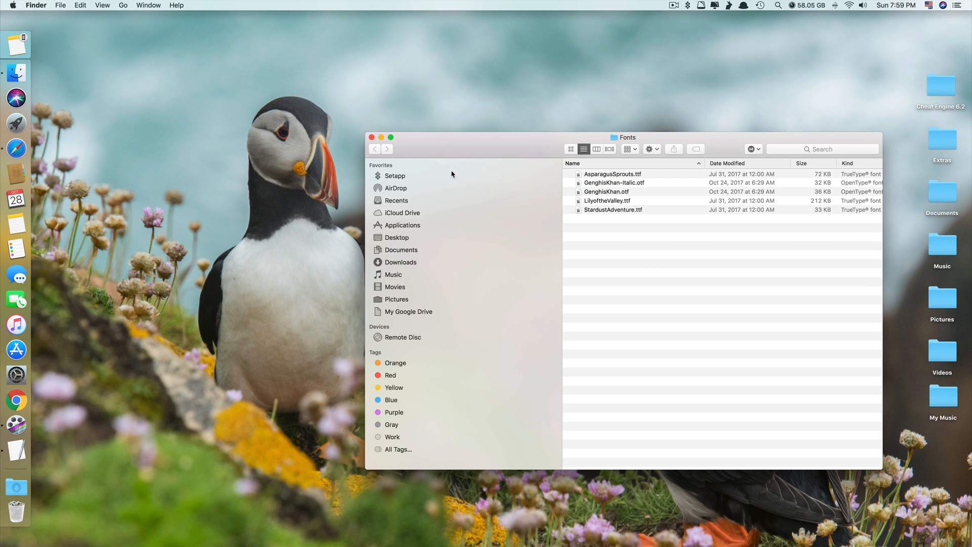
In a new Finder window, use Go to Folder to jump to /Library/Fonts.
click(36, 5)
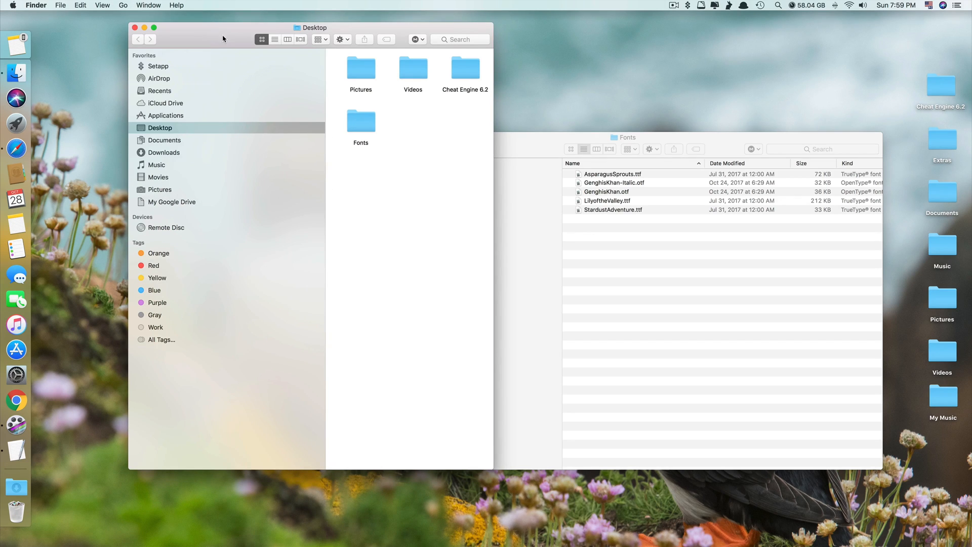
click(123, 5)
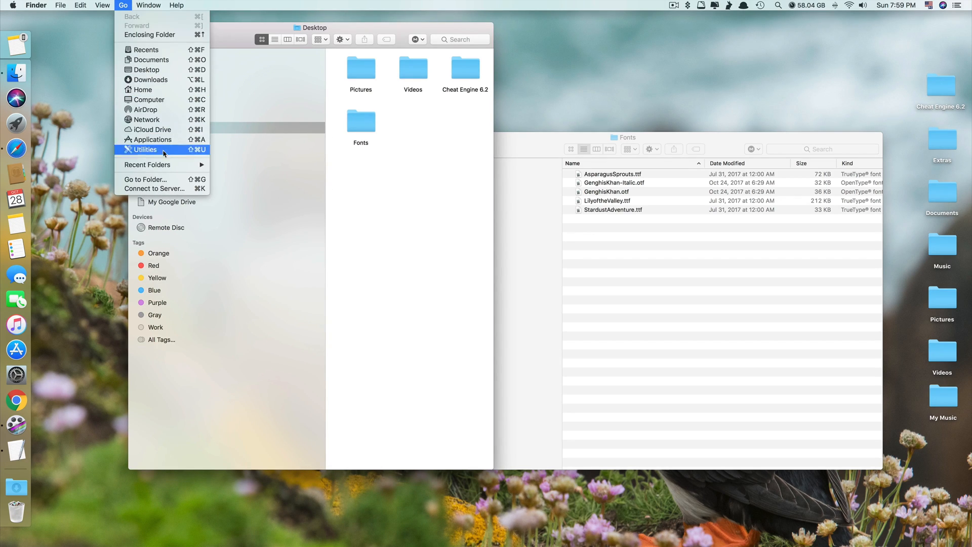
click(145, 179)
text(/Library/Fonts)
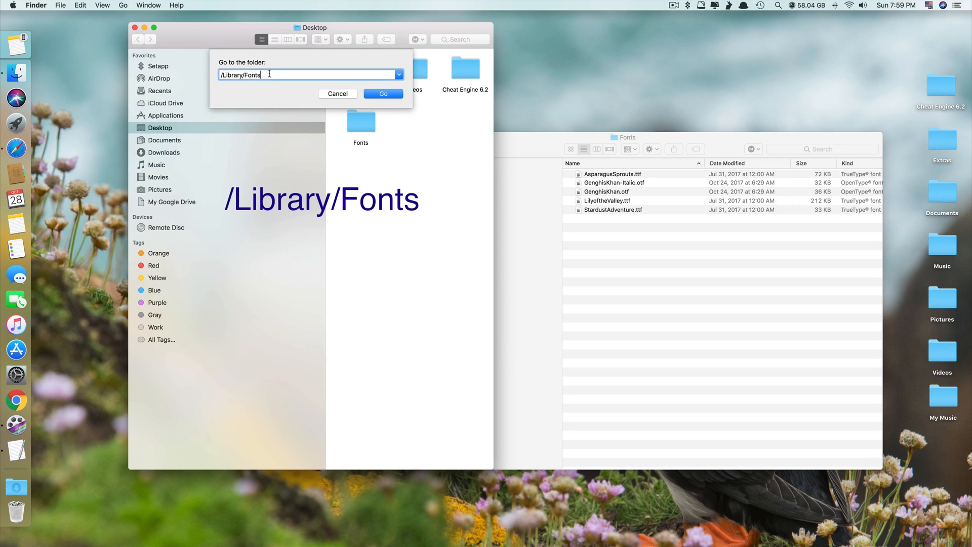
click(382, 94)
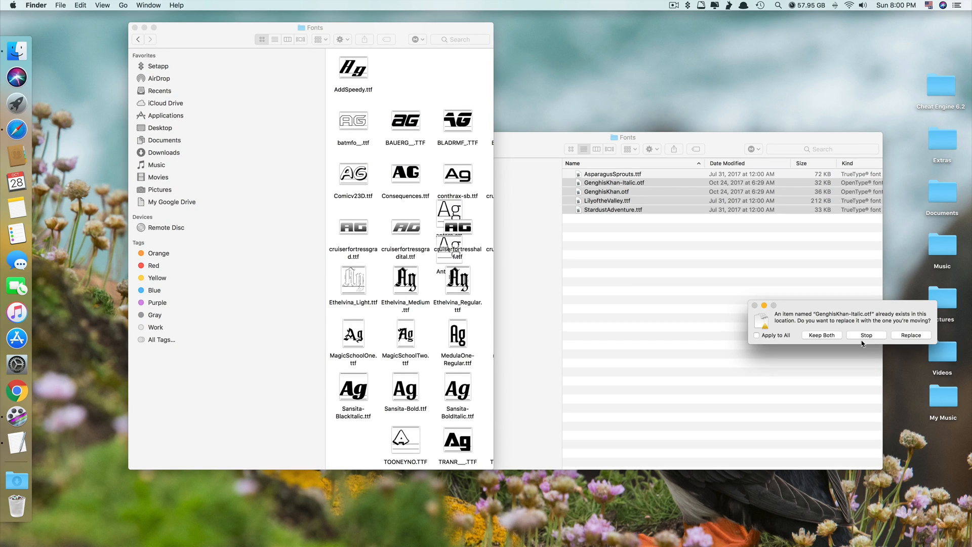
Replace the existing Genghis Khan copies for all duplicates, completing the move of the five fonts.
click(757, 335)
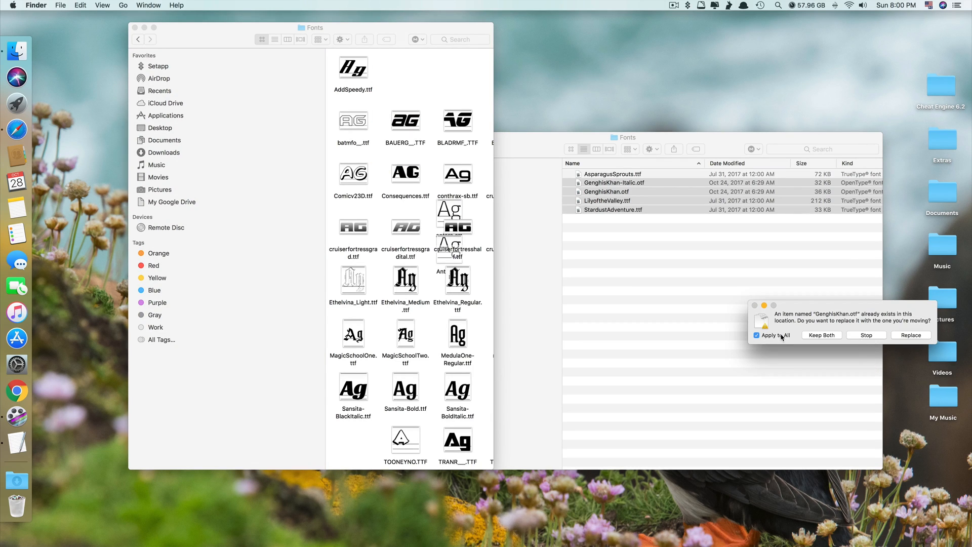
mouse_move(924, 347)
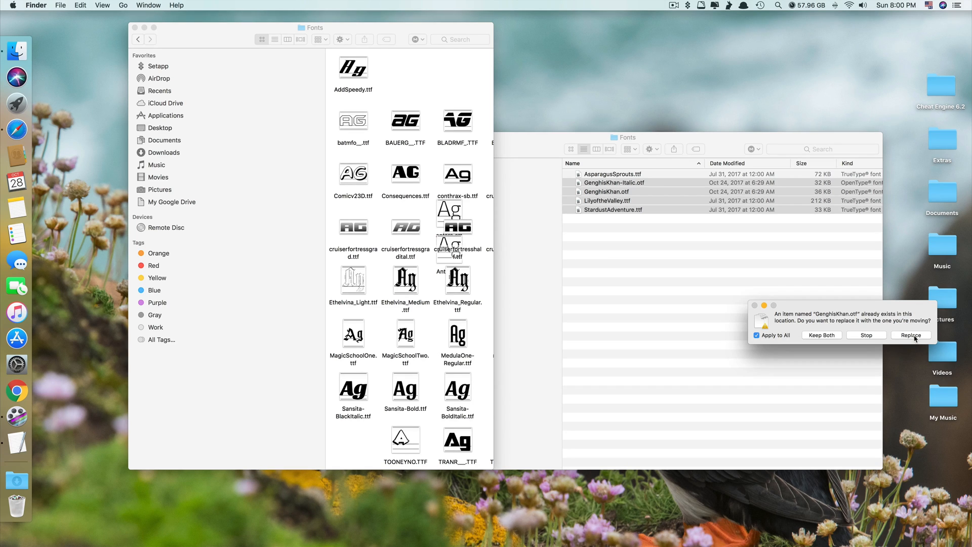
click(910, 335)
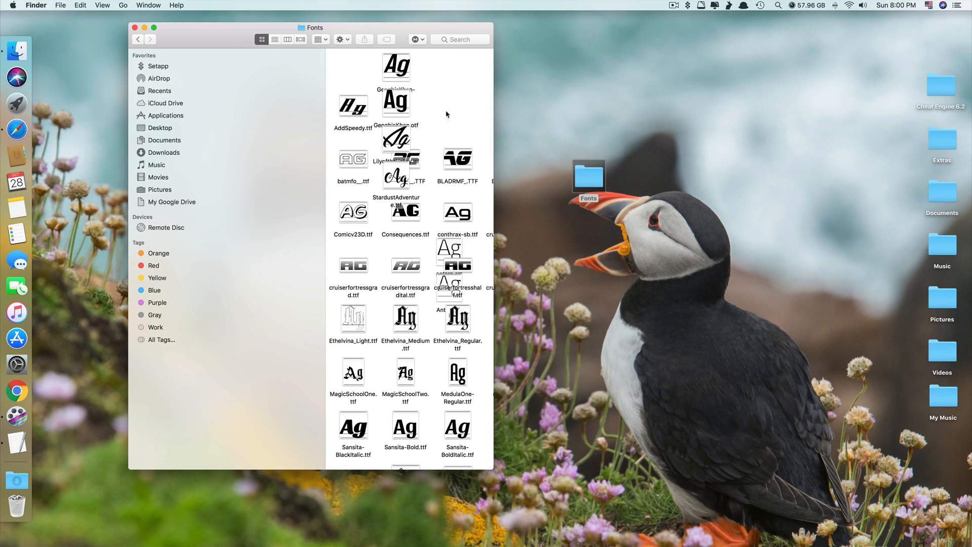
click(134, 27)
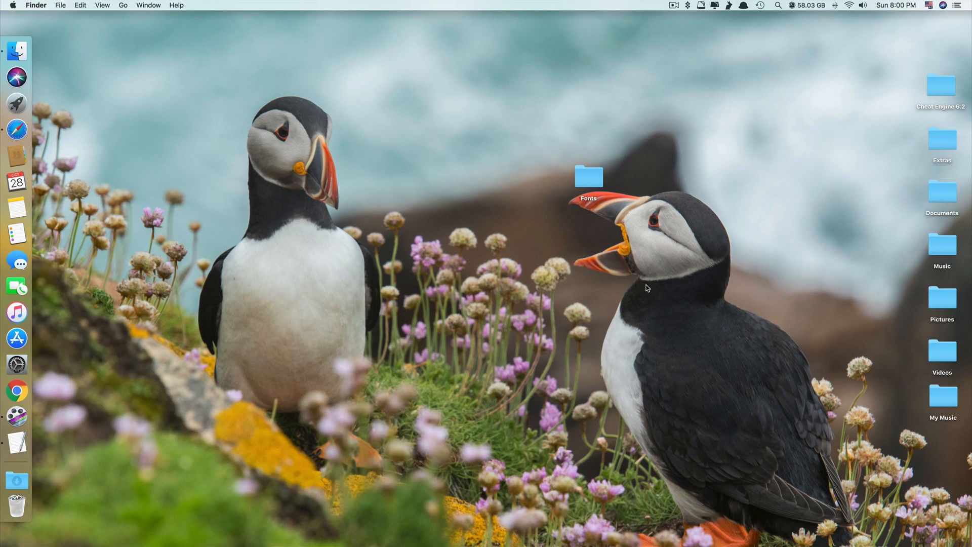
mouse_move(597, 261)
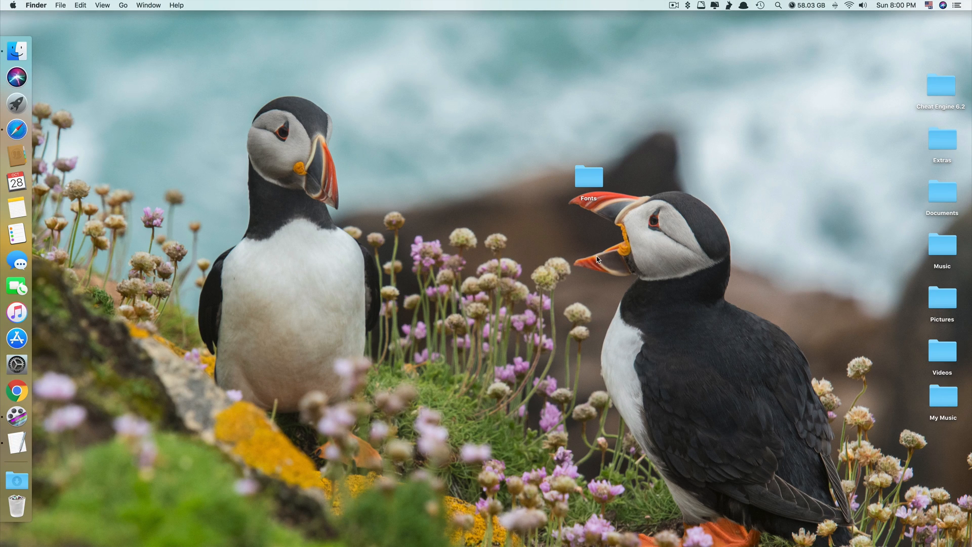